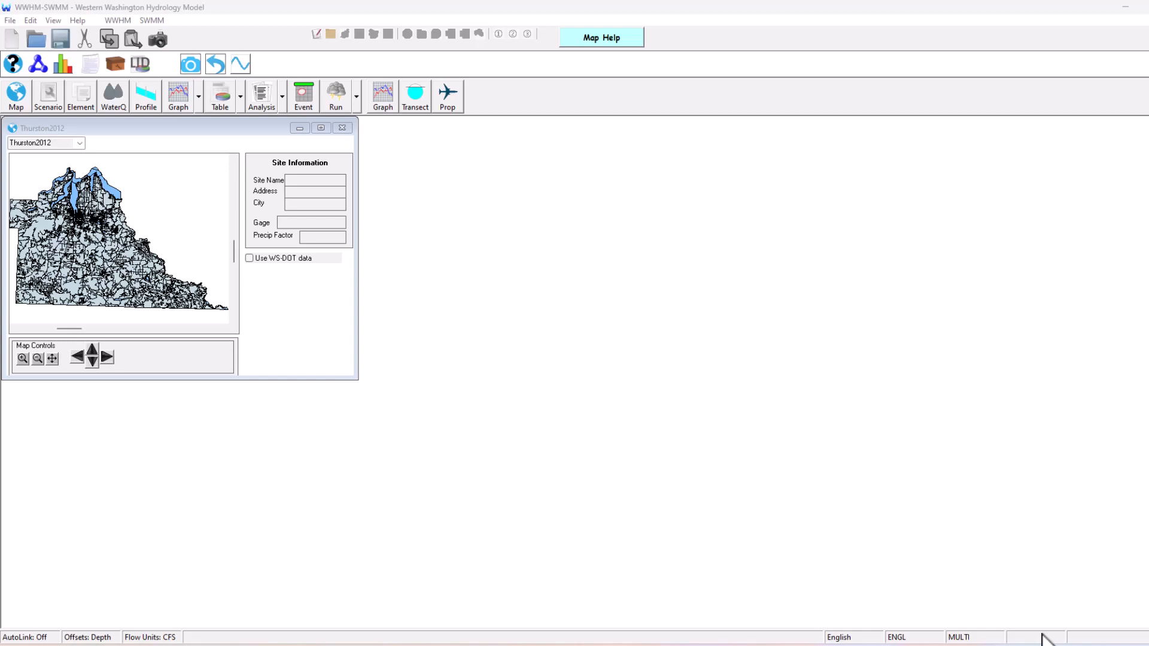
pyautogui.moveTo(1021, 617)
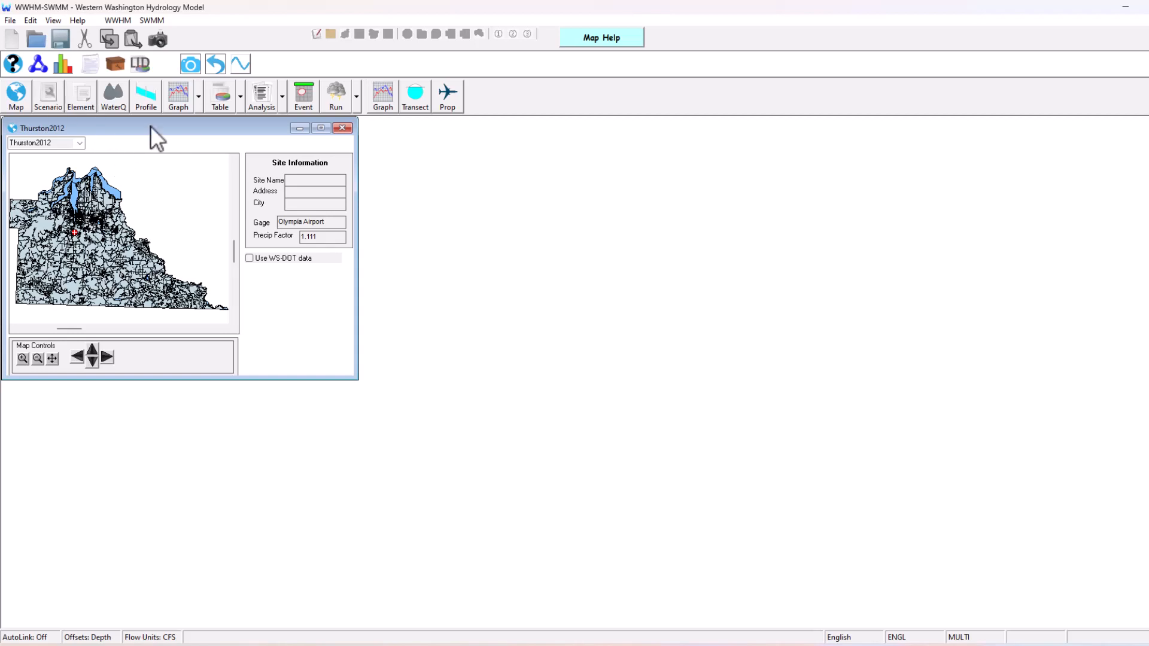
# Step: Switch to the Predeveloped scenario and place Basin 1 on its schematic
pyautogui.click(47, 95)
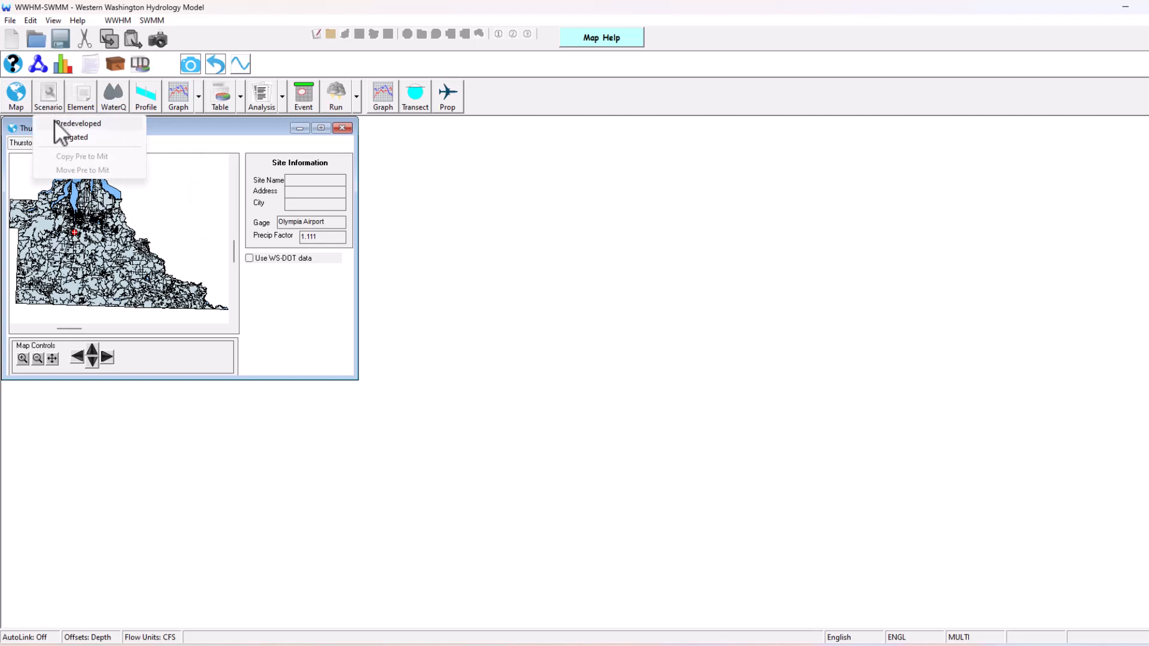
pyautogui.click(79, 124)
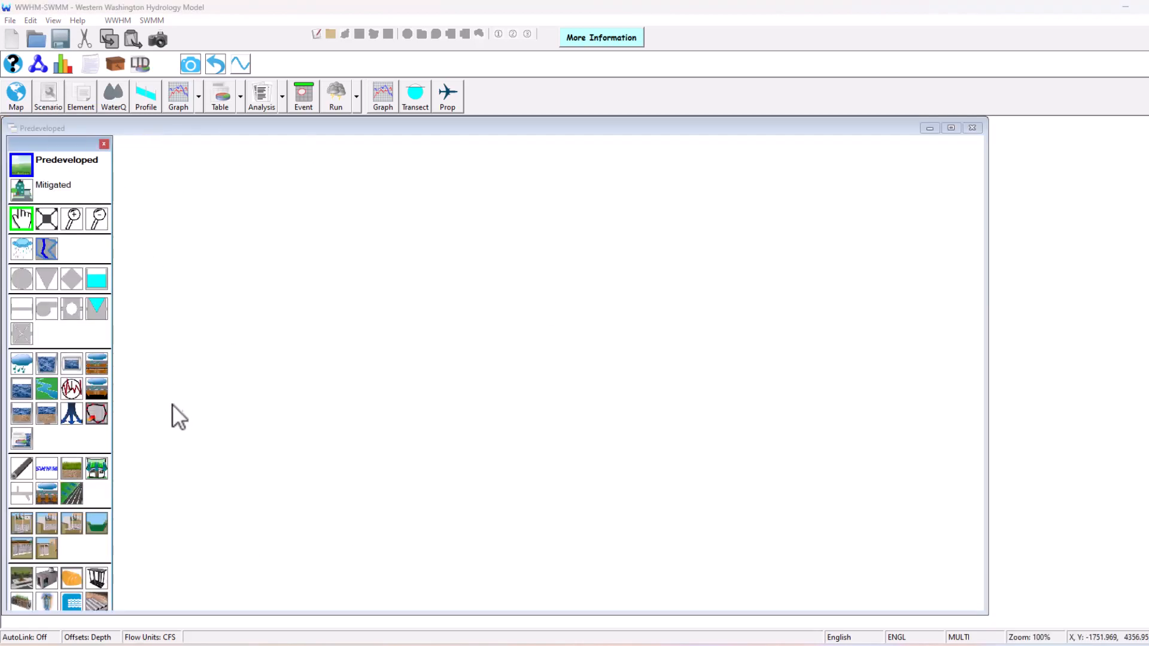
pyautogui.moveTo(241, 271)
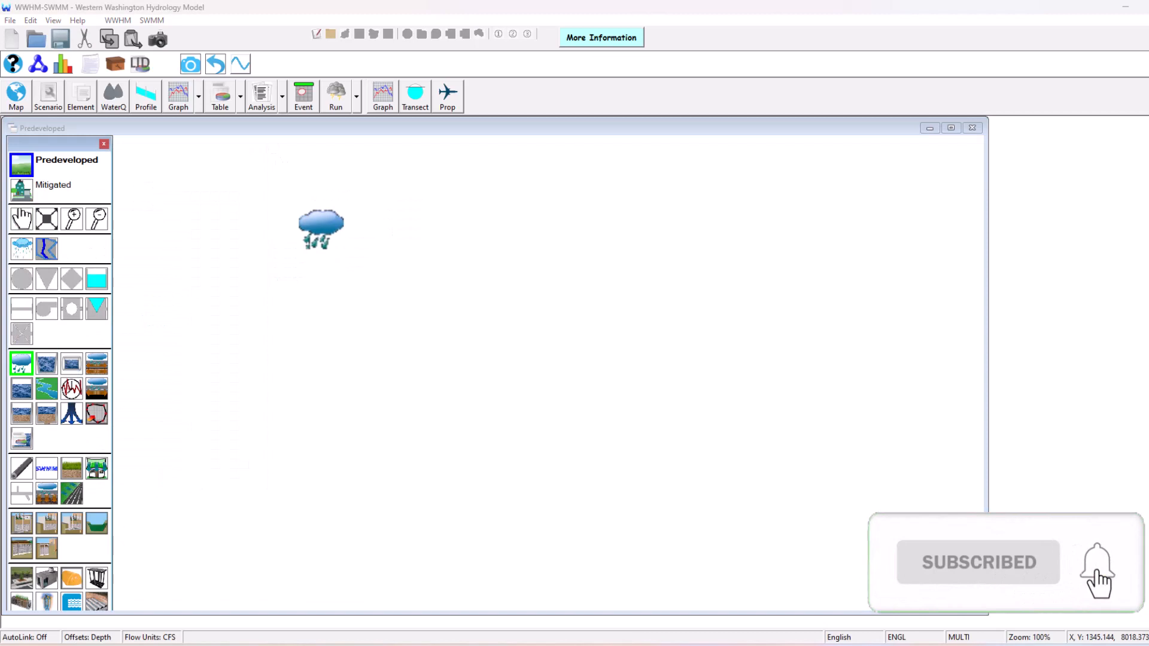
pyautogui.click(320, 229)
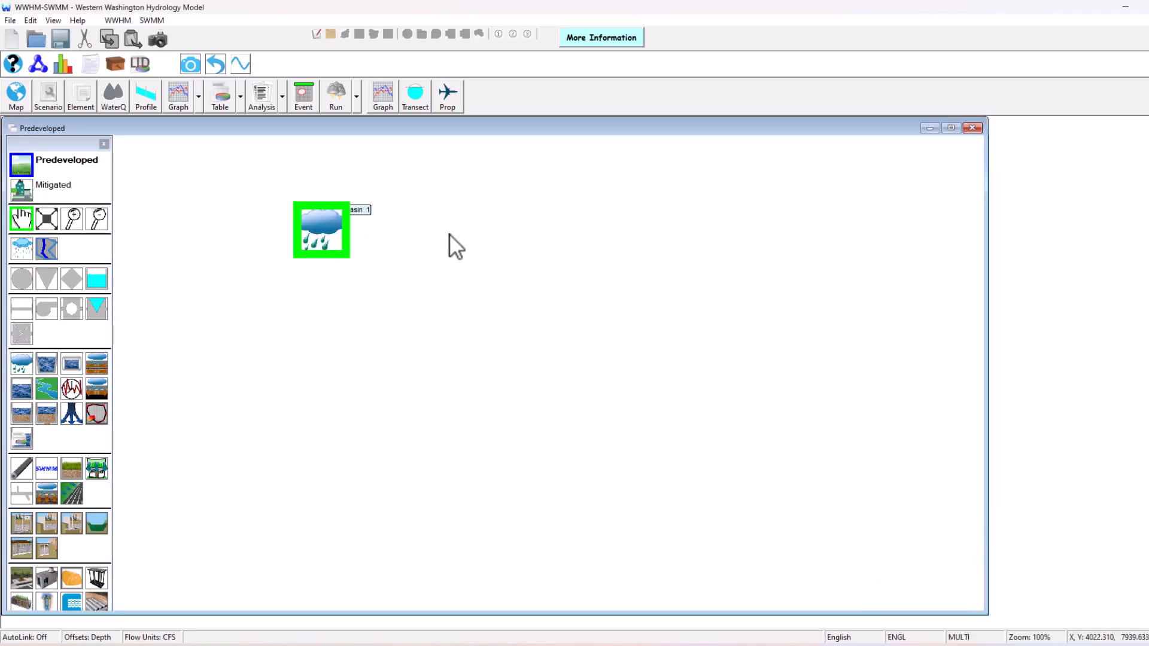
pyautogui.moveTo(321, 229); pyautogui.dragTo(376, 264)
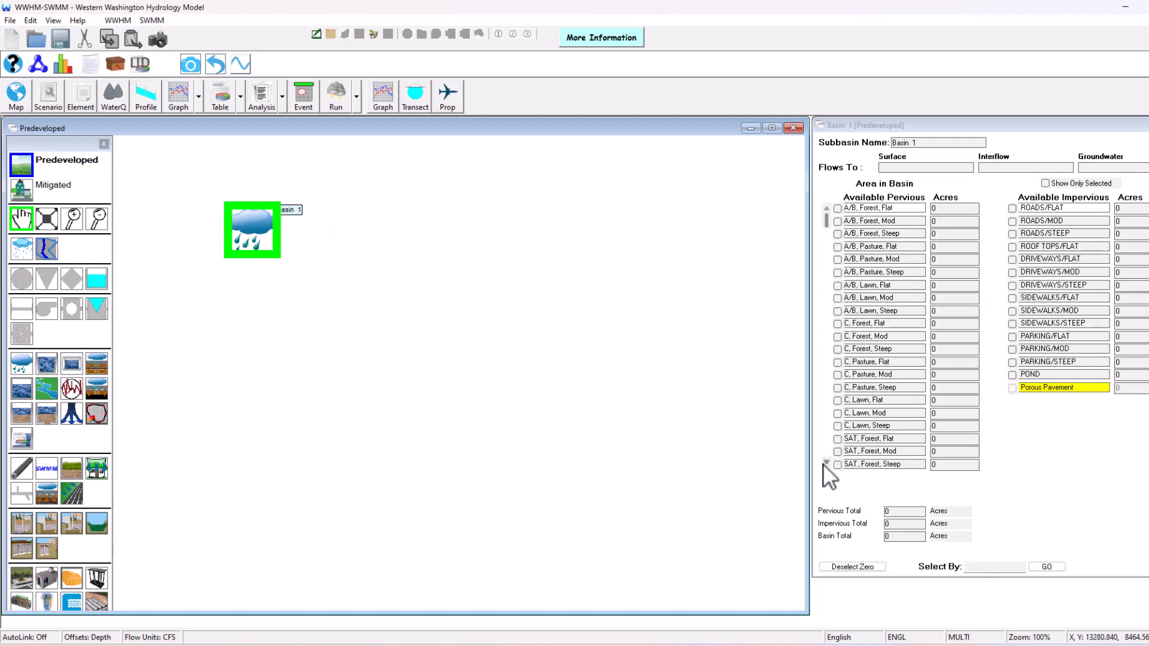
# Step: Give predeveloped Basin 1 3 acres of C, Forest, Flat and run the scenario
pyautogui.write('3')
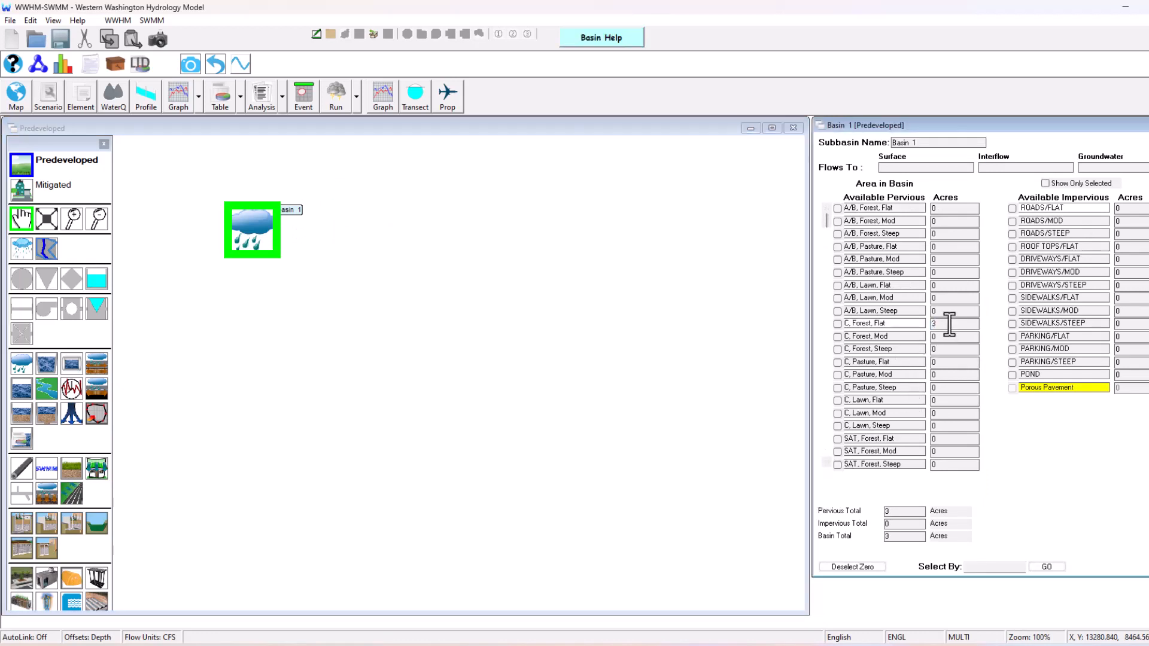
pyautogui.click(838, 323)
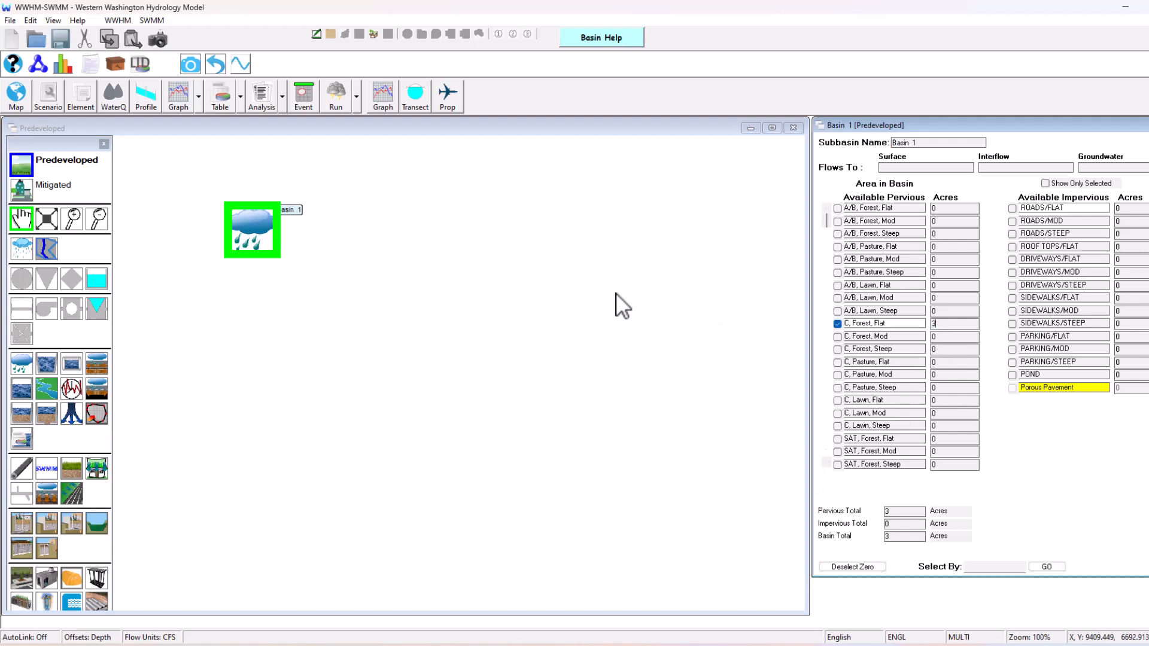
pyautogui.rightClick(253, 231)
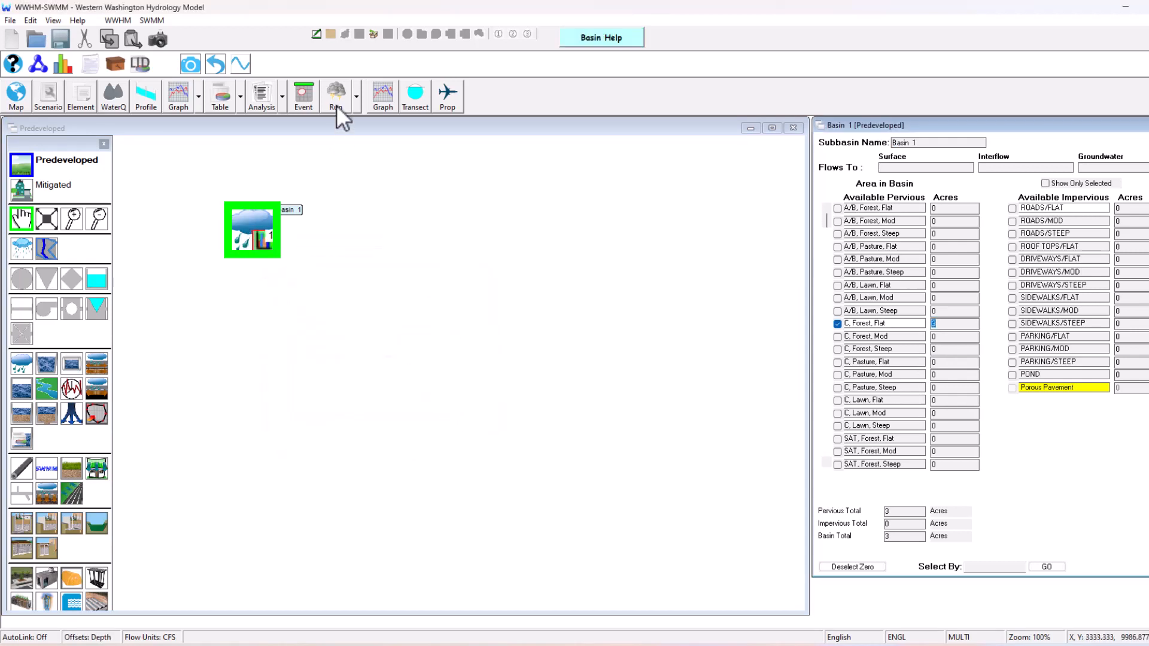
pyautogui.click(335, 92)
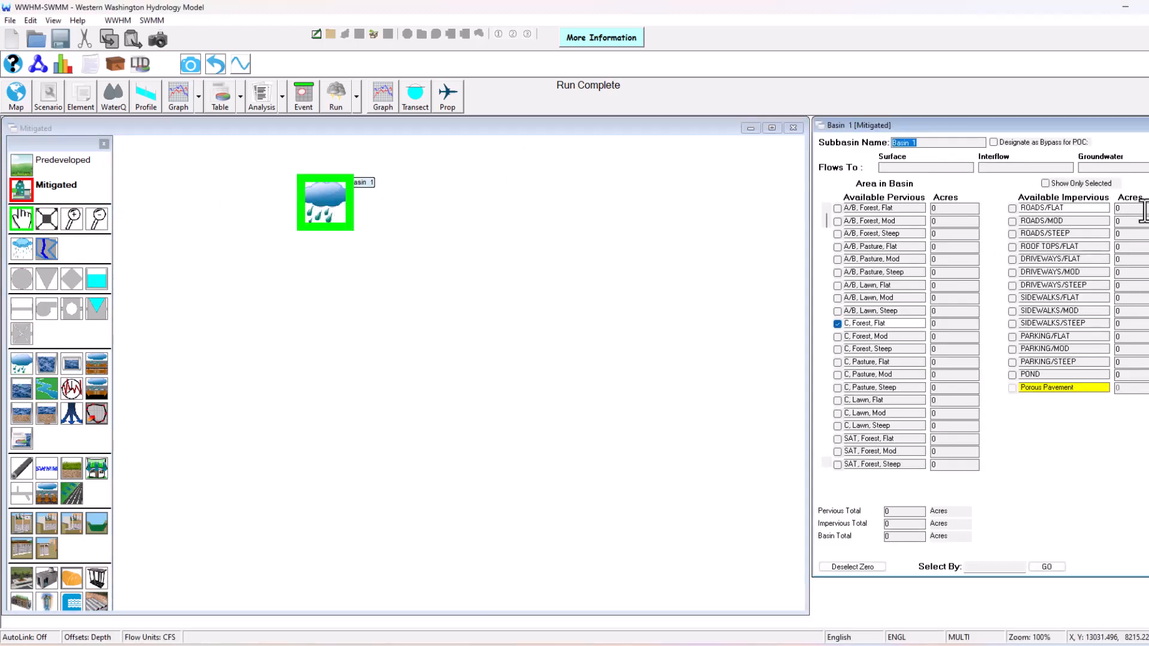
# Step: Enter 2 acres ROADS/FLAT plus 0.5 acre each of C, Forest, Flat and C, Lawn, Flat
pyautogui.click(1013, 208)
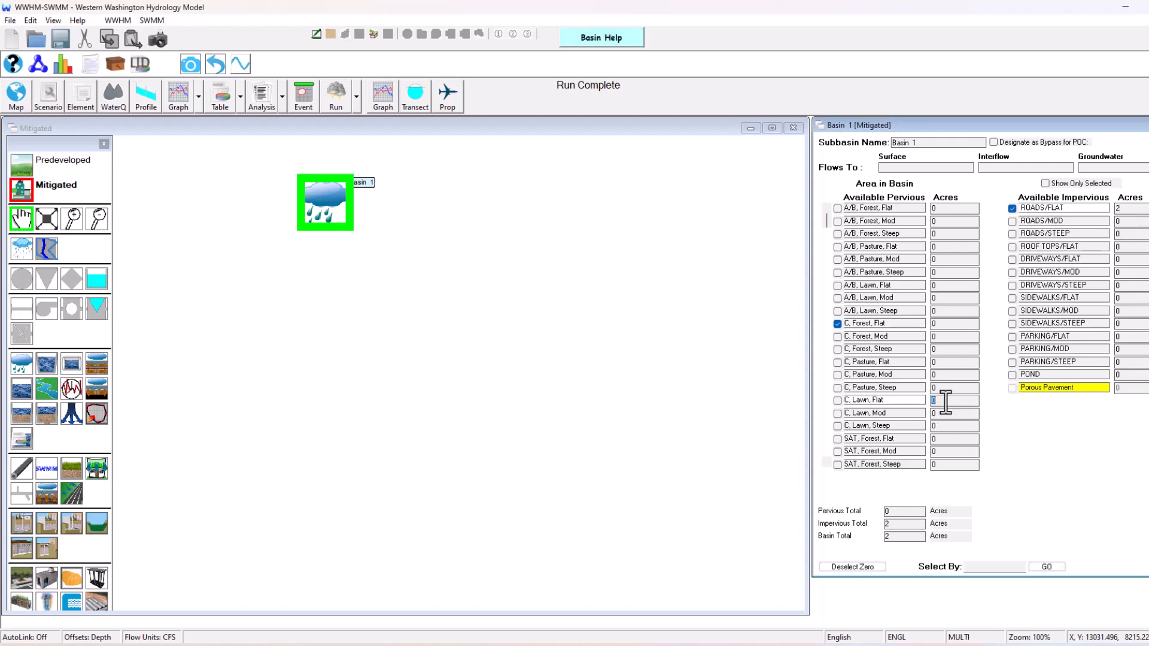
pyautogui.click(836, 400)
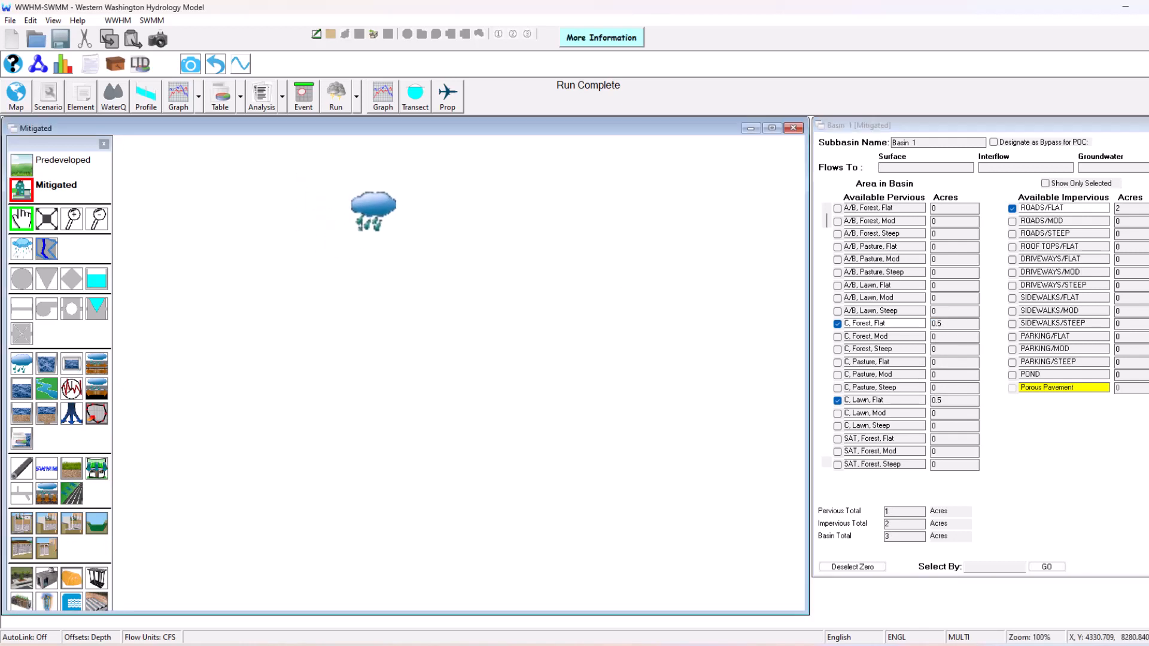
pyautogui.click(373, 211)
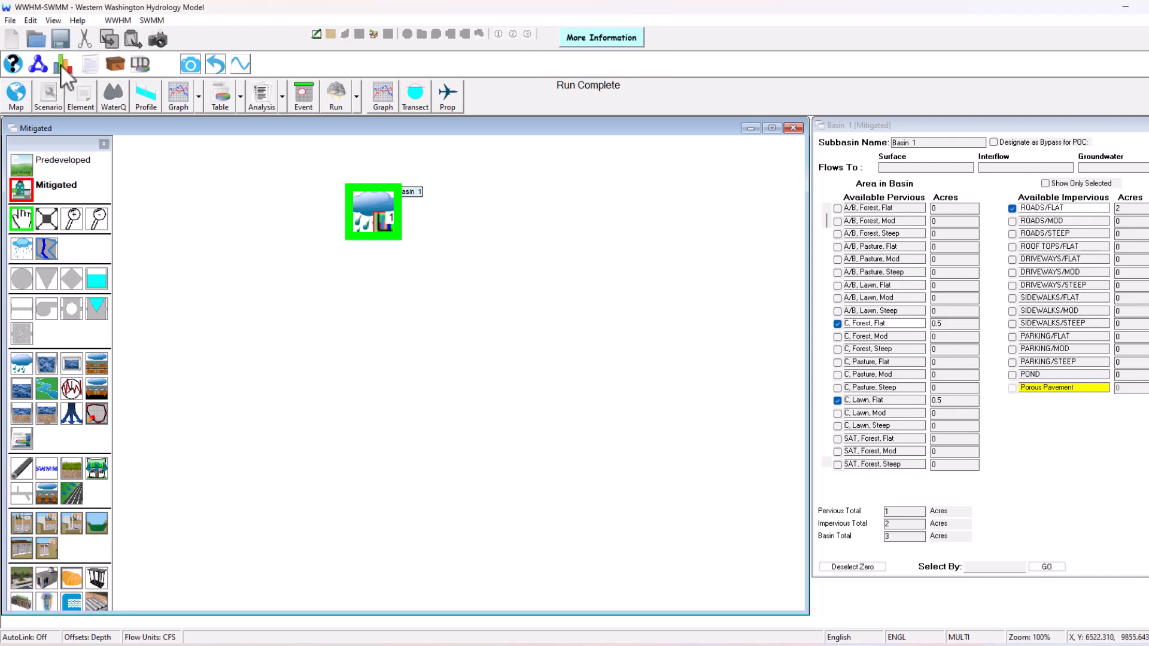
pyautogui.click(261, 95)
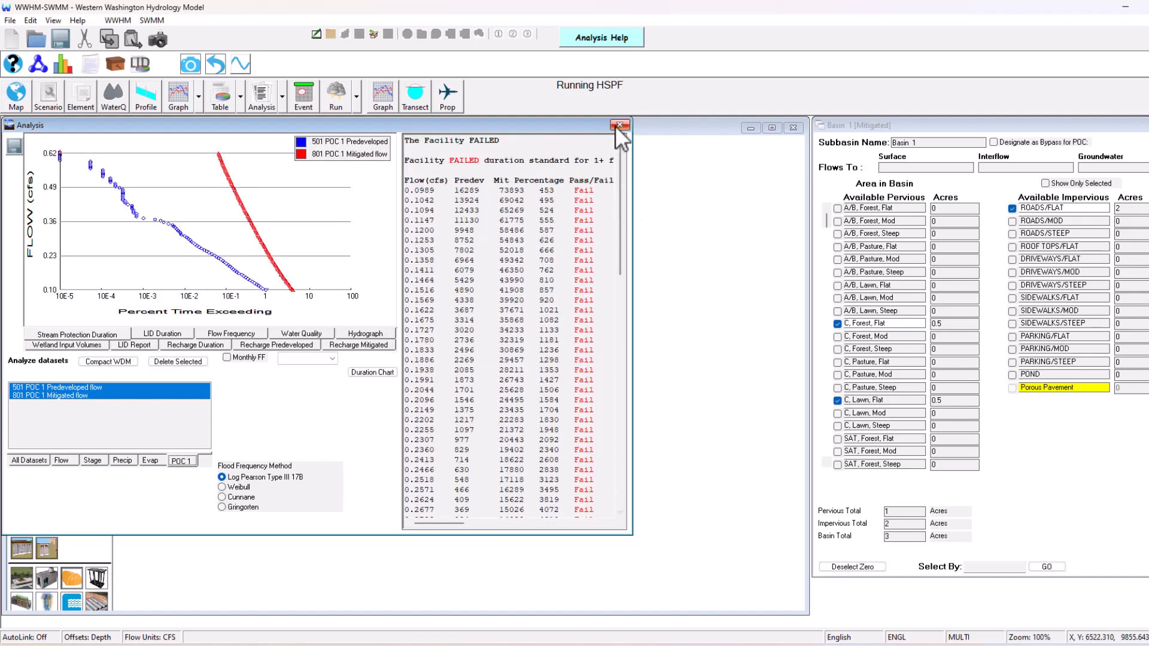
pyautogui.click(619, 124)
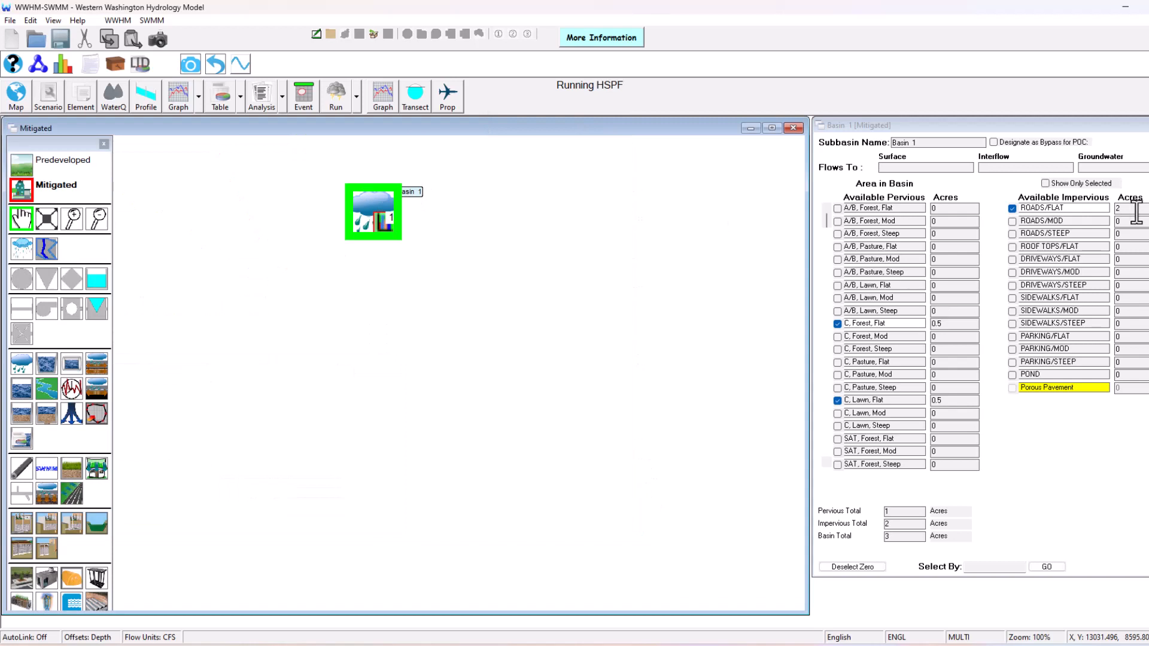
# Step: Route Basin 1 into Trapezoidal Pond 1 and fill in preliminary 200 by 200 ft dimensions
pyautogui.rightClick(373, 212)
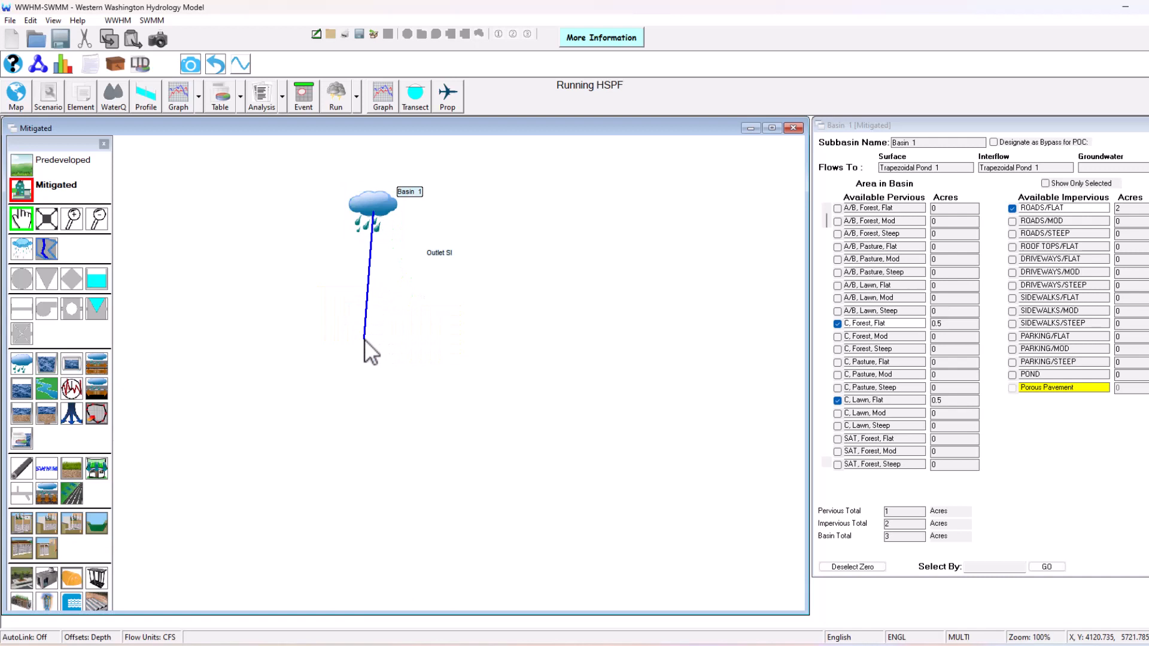
pyautogui.click(365, 340)
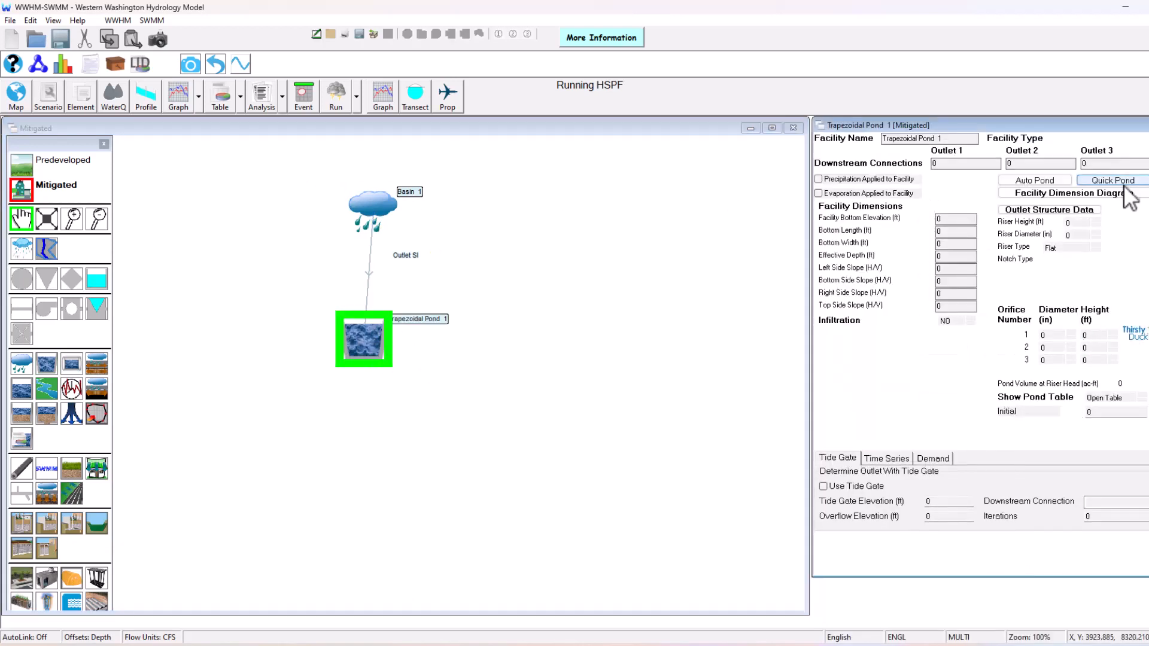
pyautogui.rightClick(364, 339)
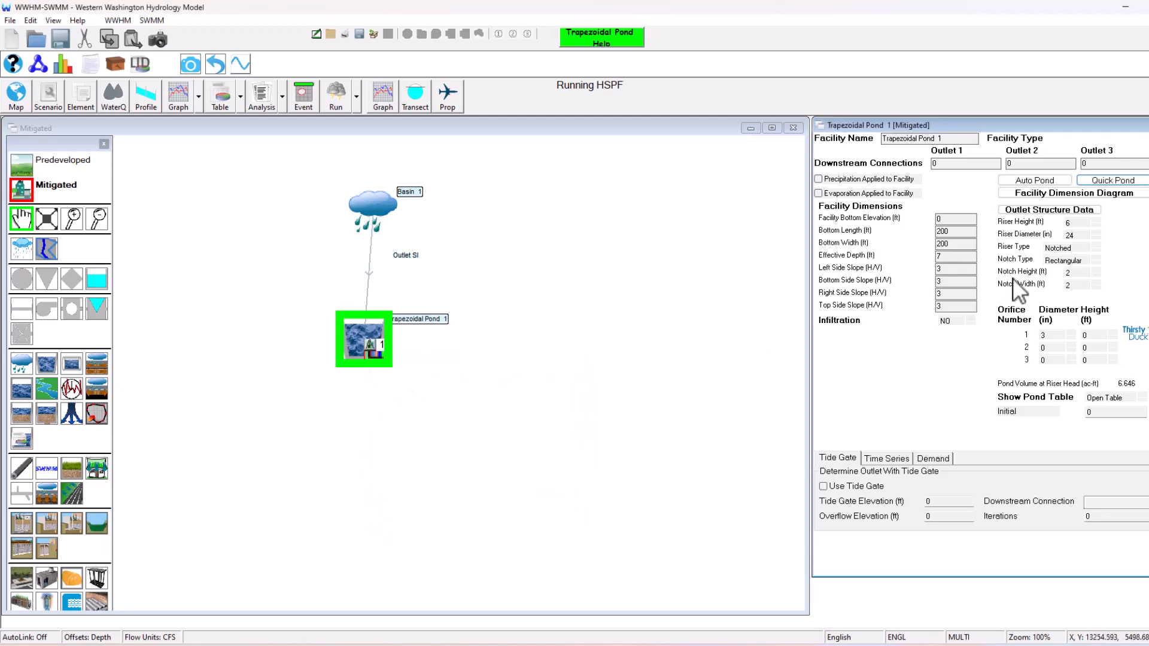
pyautogui.click(1033, 180)
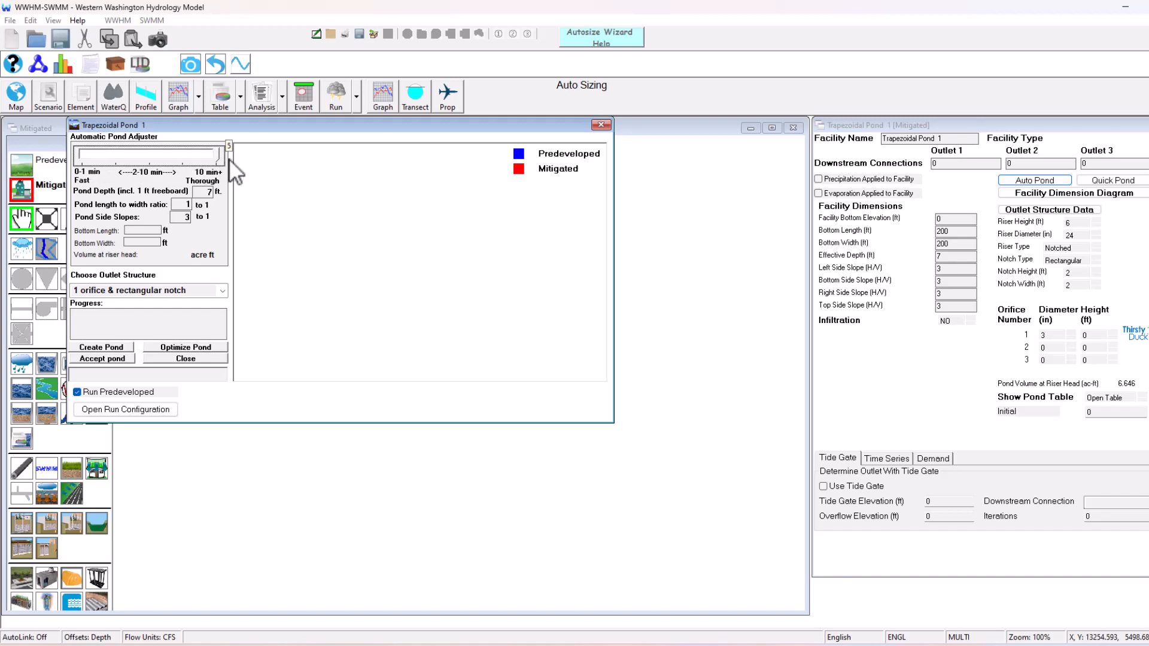
# Step: Auto-size Trapezoidal Pond 1 to about 106 ft square with 2.166 ac-ft riser volume
pyautogui.click(101, 347)
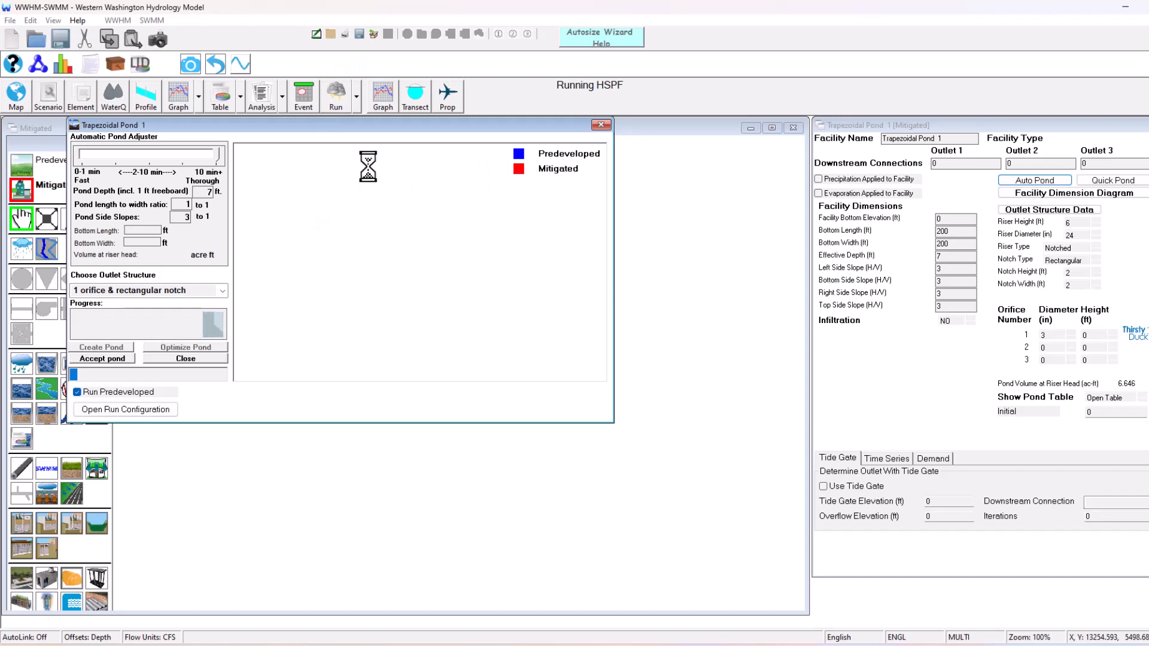
pyautogui.moveTo(391, 245)
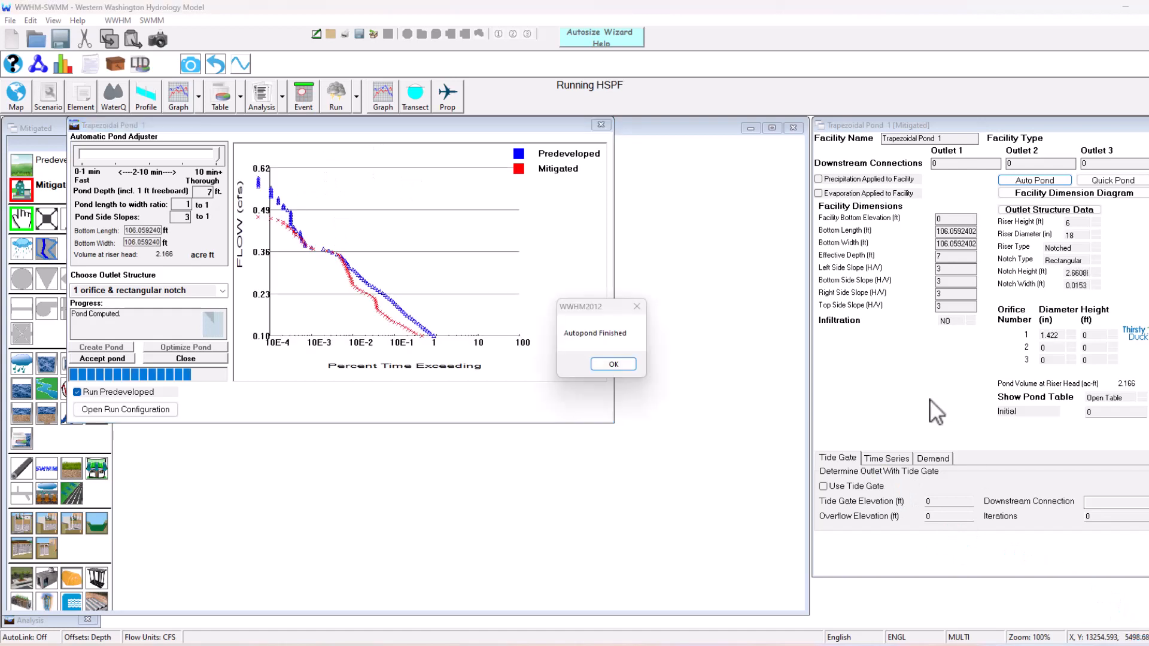
pyautogui.click(613, 365)
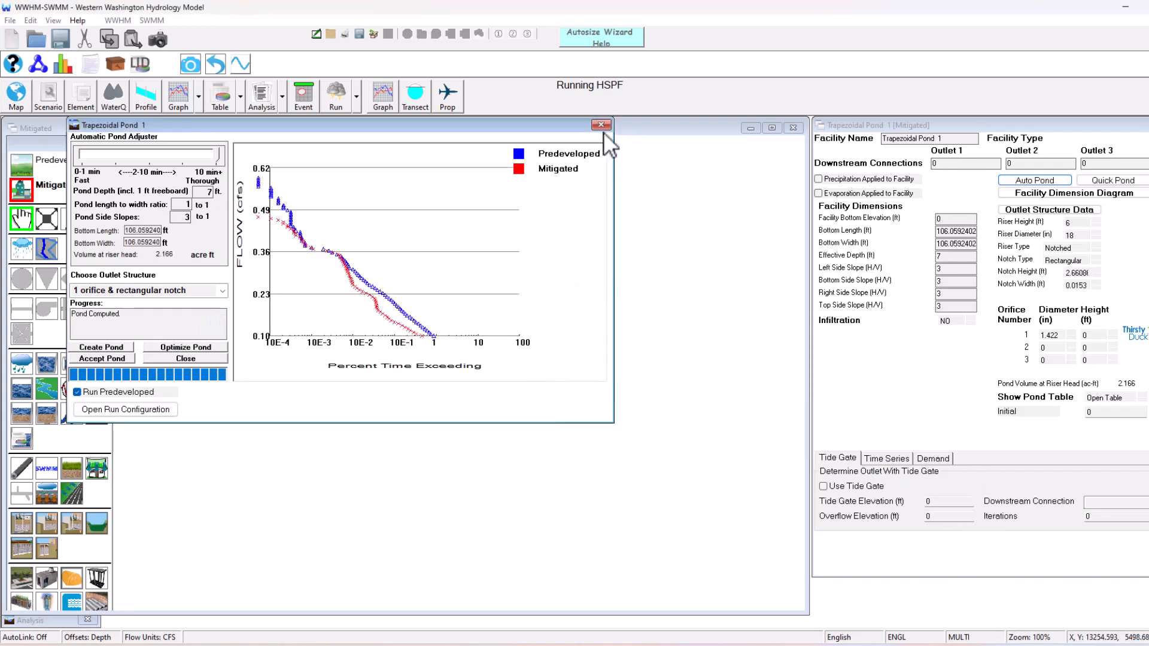
pyautogui.click(601, 125)
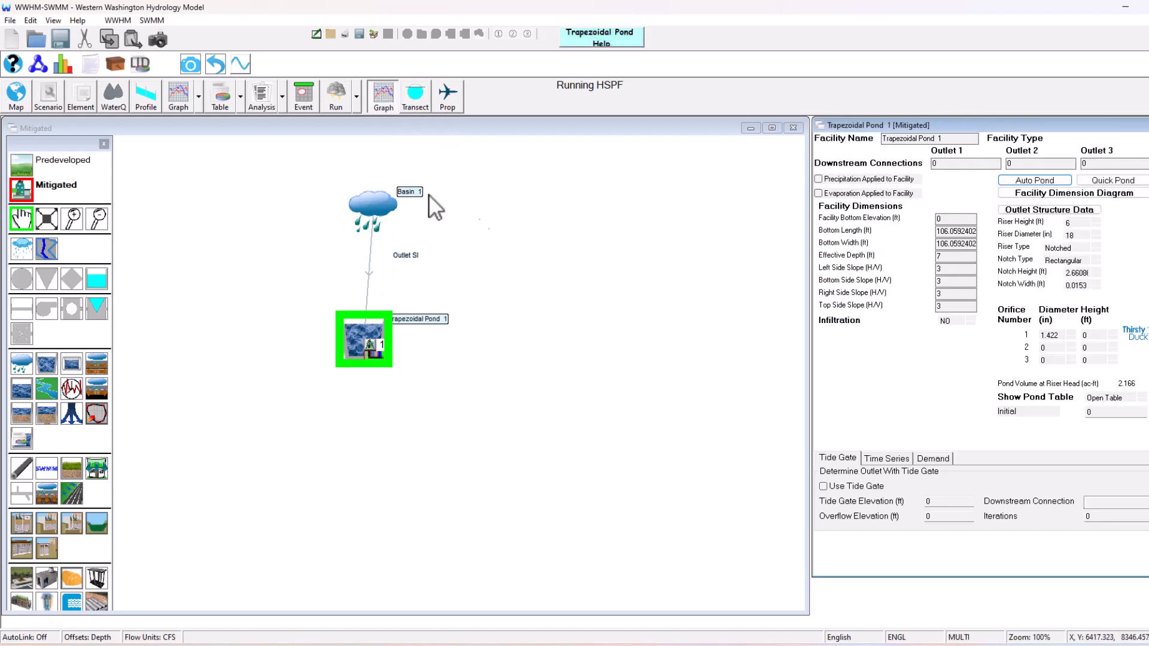
pyautogui.moveTo(374, 245)
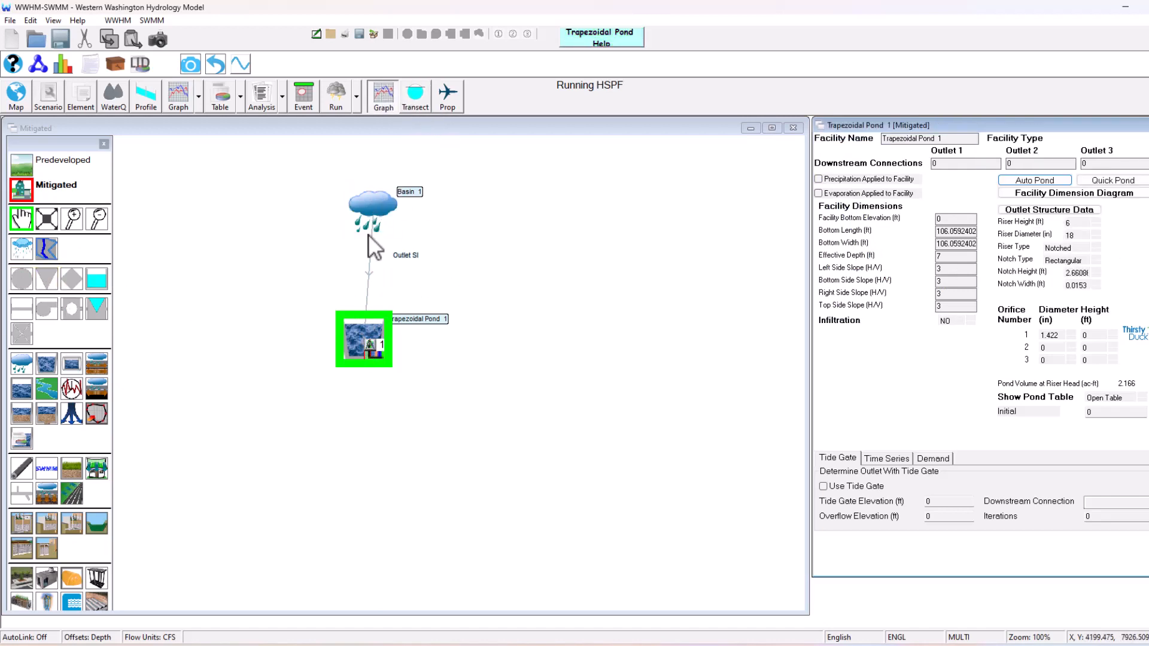